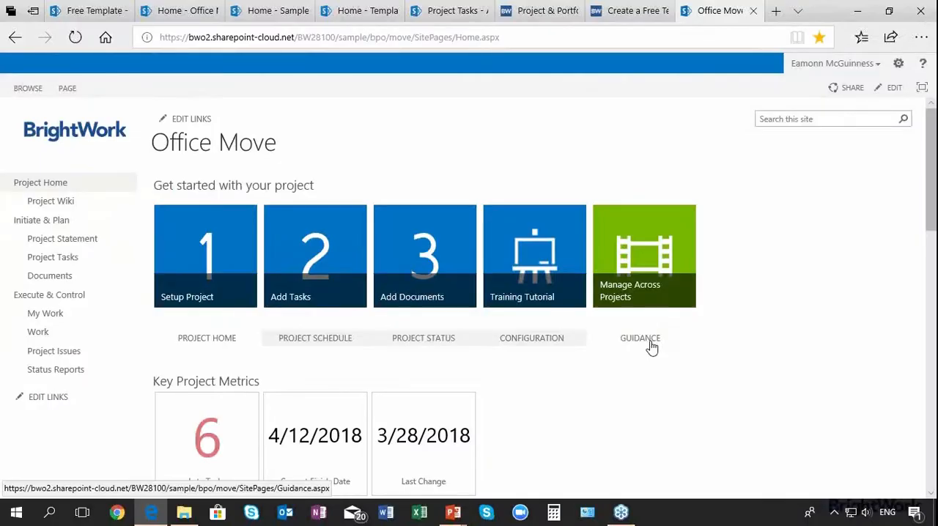
Step: Scroll through the Office Move project home, then go to My Work
scroll("down", 3)
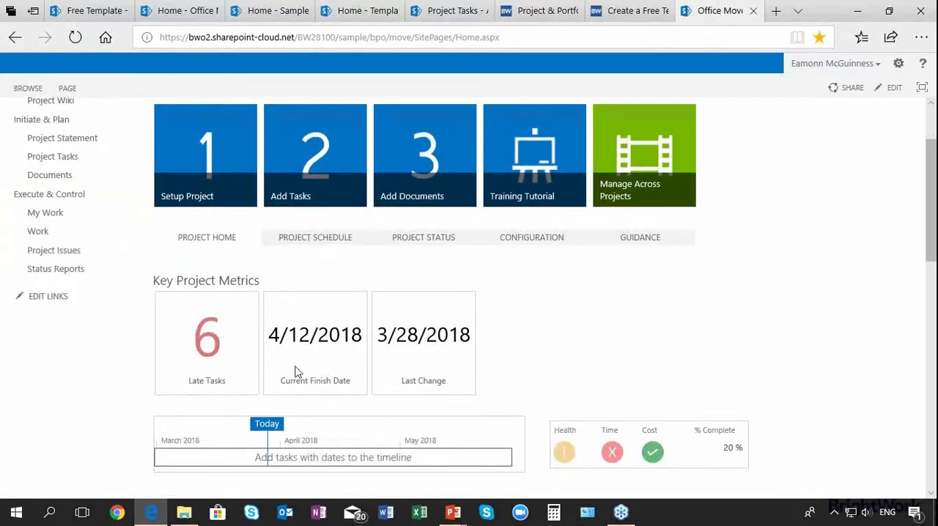
left_click(45, 213)
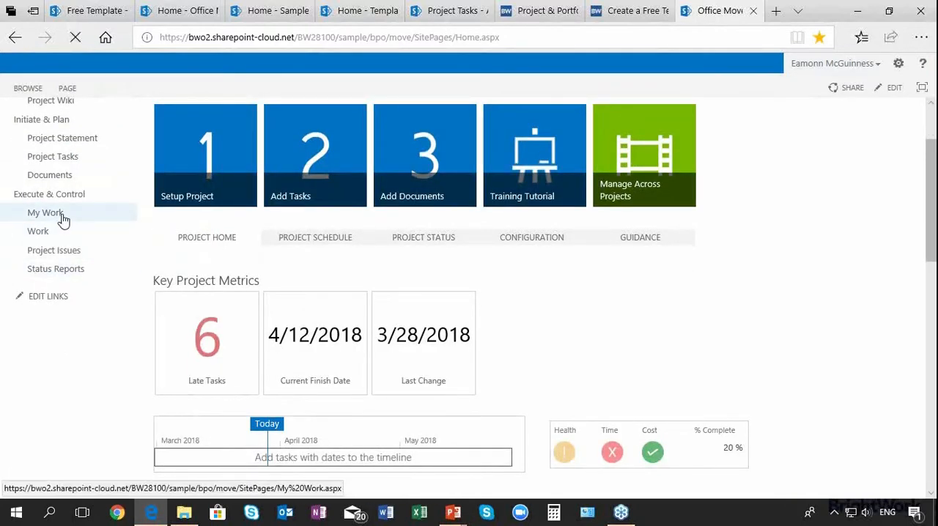
left_click(45, 212)
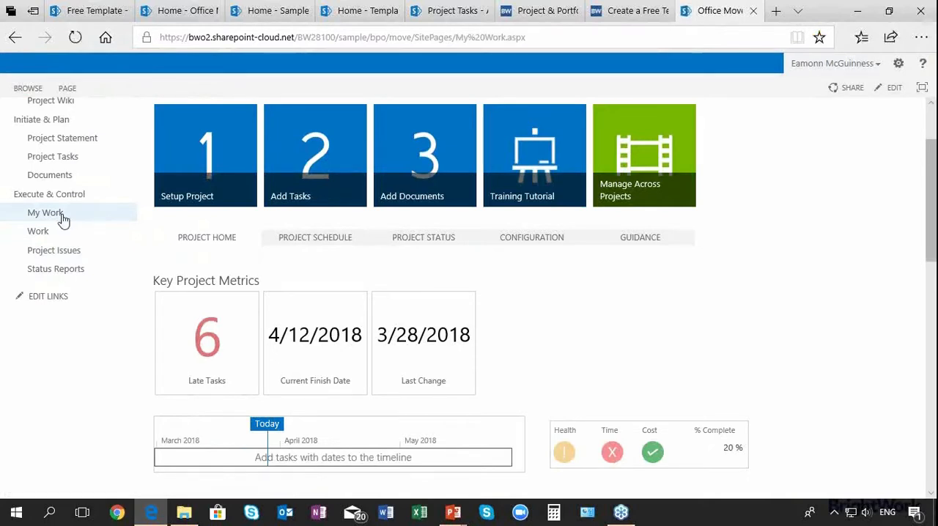
Step: Review My Project Tasks and My Project Issues, then go to Documents
left_click(44, 213)
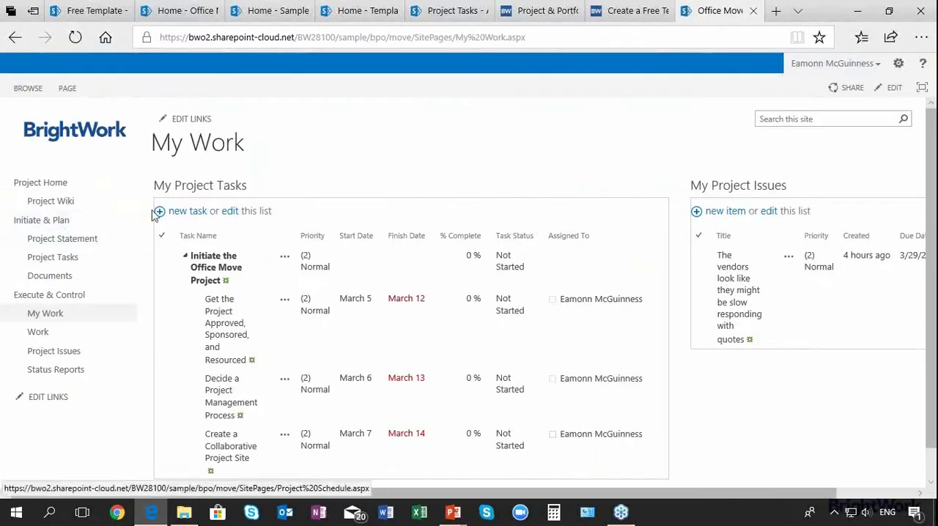
mouse_move(216, 207)
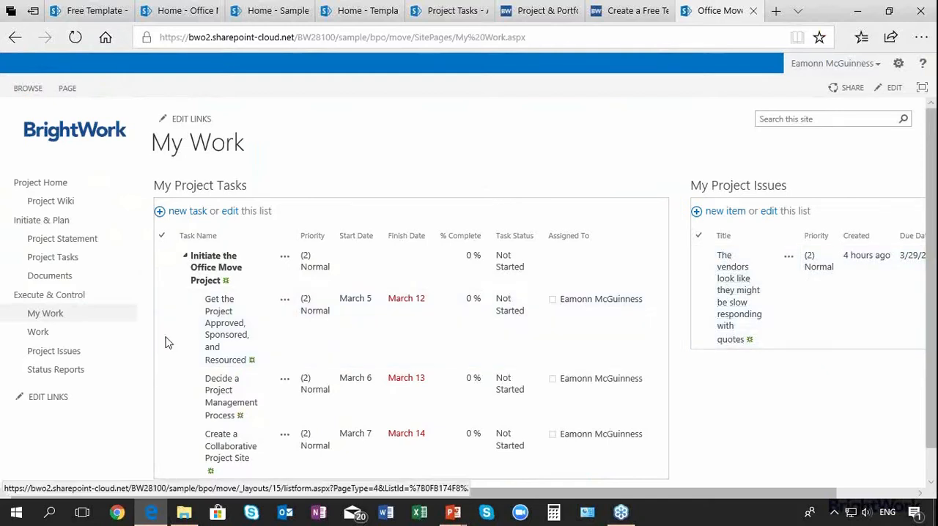
mouse_move(37, 331)
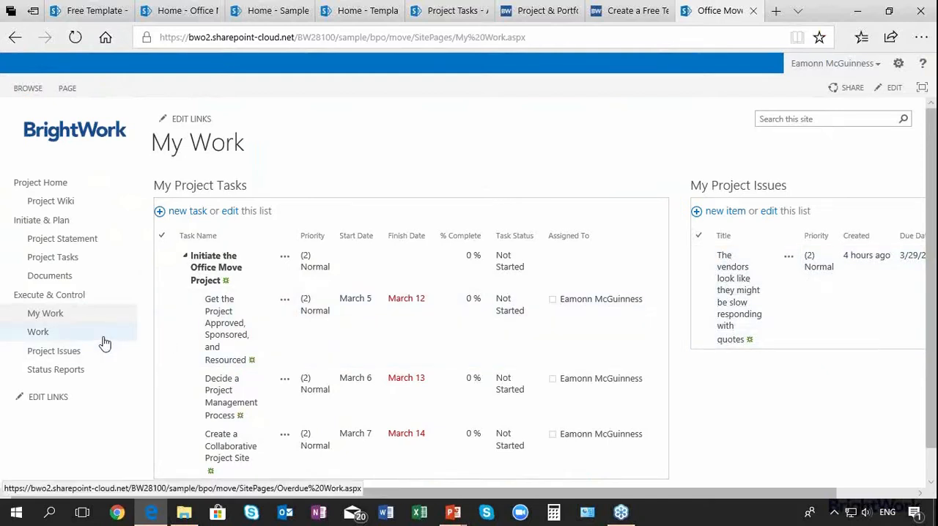
mouse_move(50, 275)
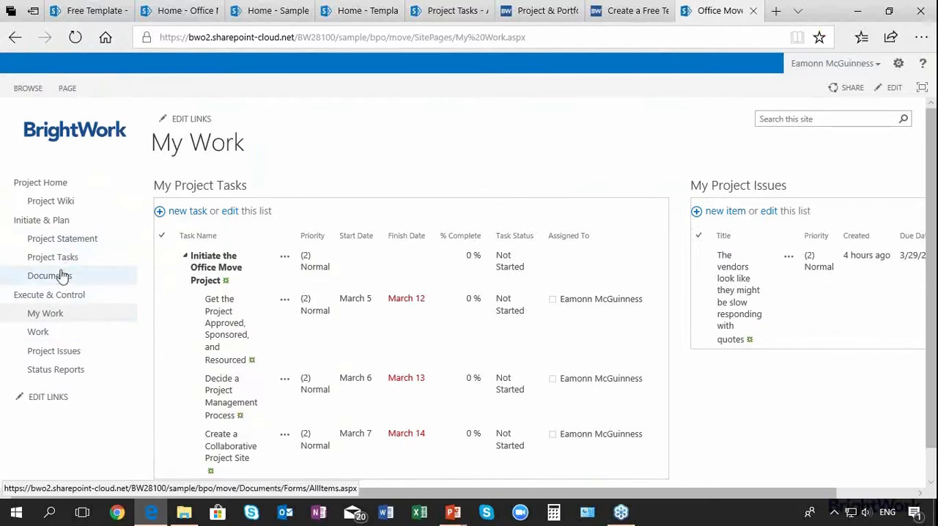
left_click(50, 275)
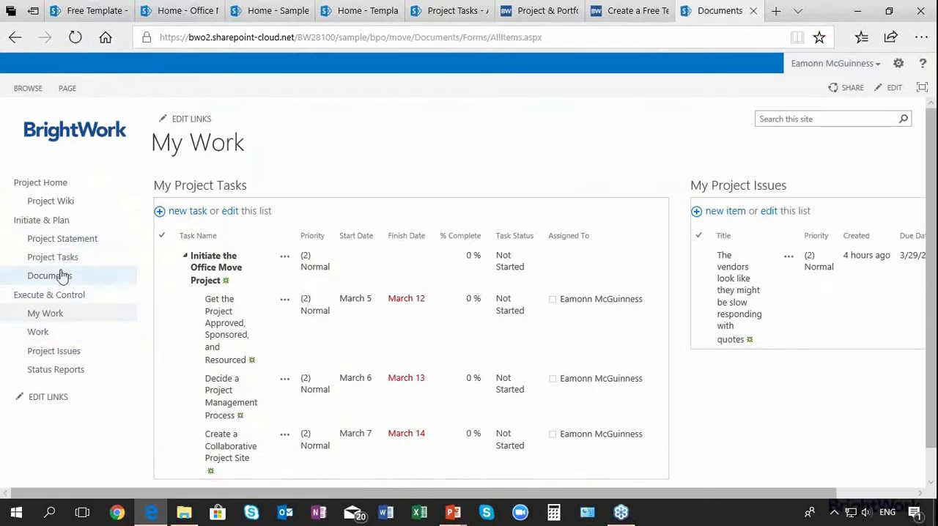
Step: View the two Office Move documents, then go to Project Issues
left_click(50, 275)
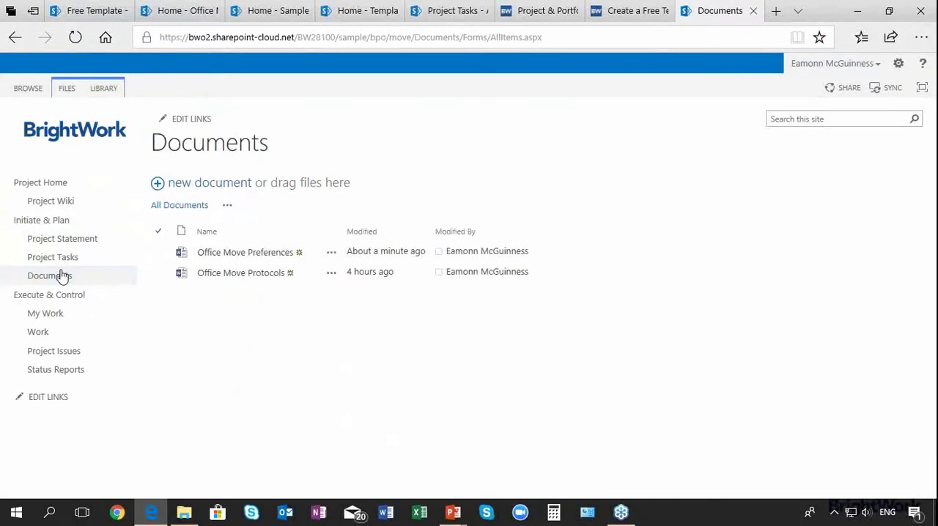
mouse_move(51, 292)
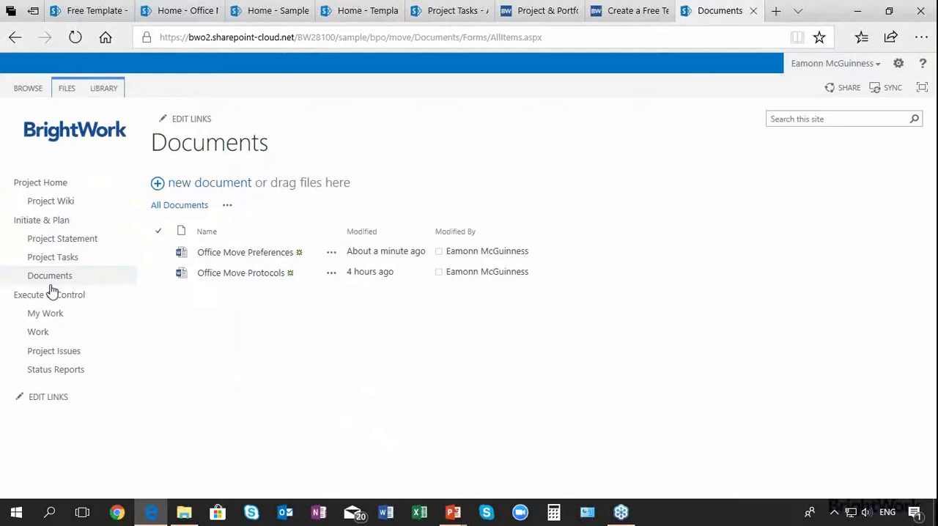
left_click(54, 351)
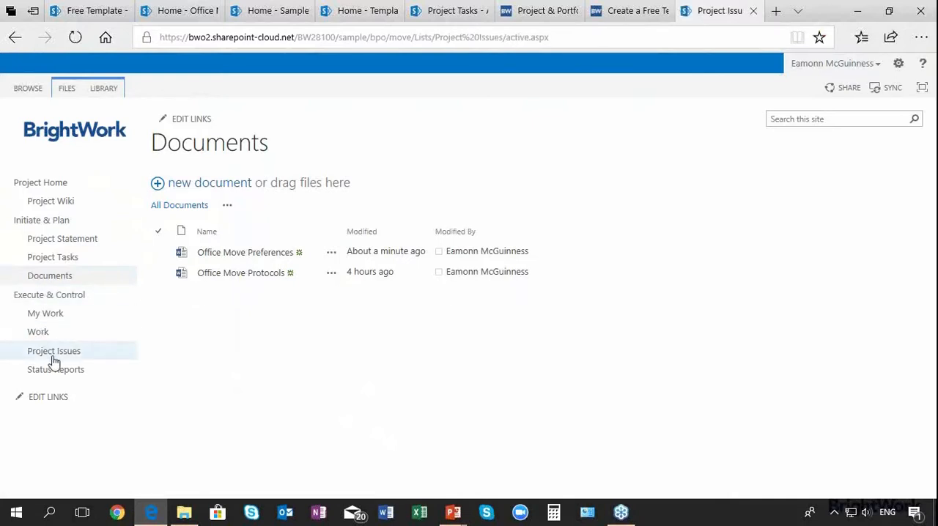
Step: Show the Active Issues view with the missing budget and slow vendor quotes issues
left_click(53, 351)
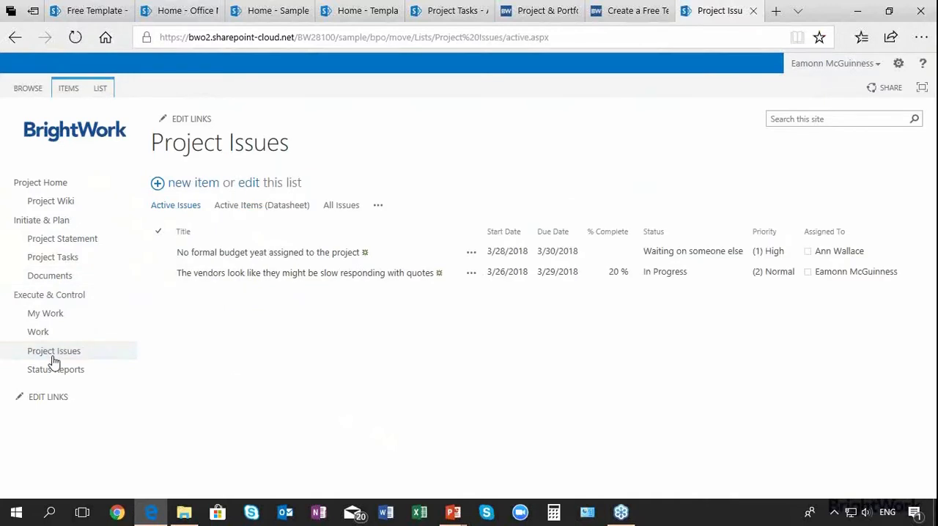
mouse_move(210, 309)
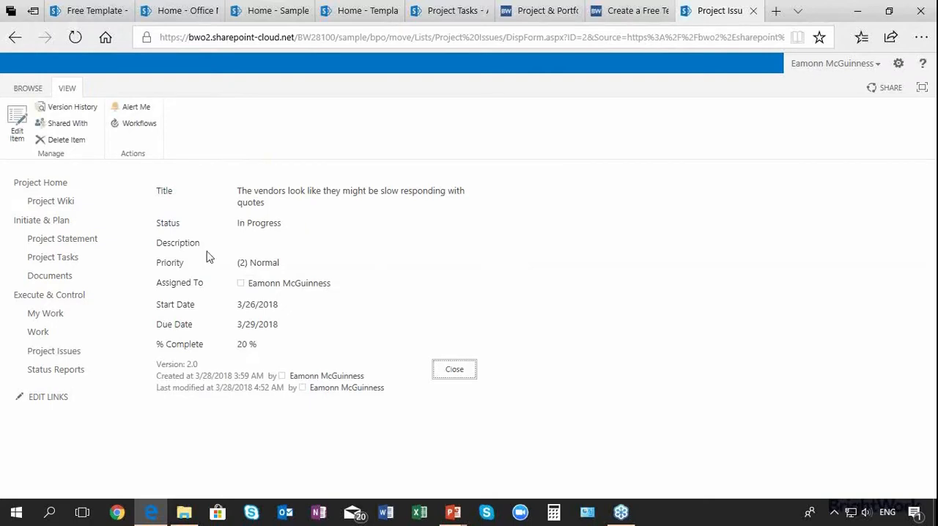
mouse_move(73, 177)
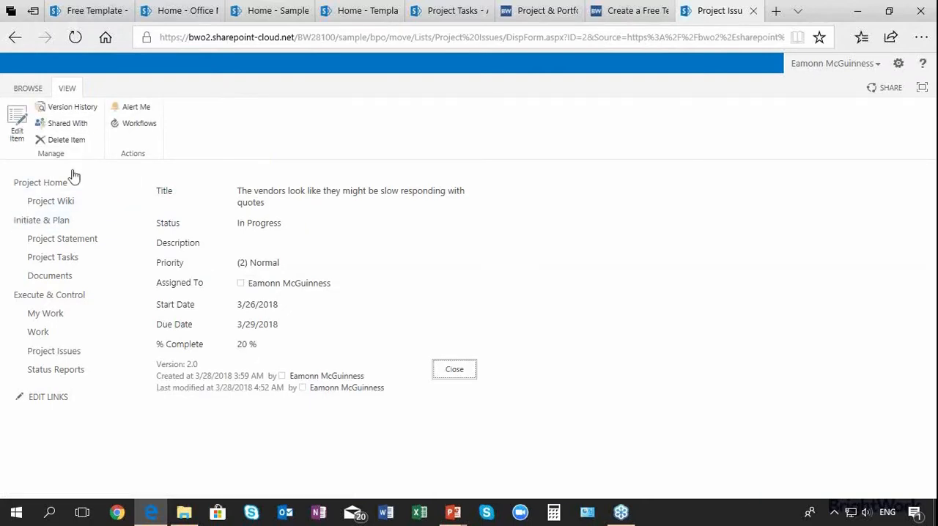
Step: Close the vendor-quotes issue details to return to Active Issues
left_click(454, 368)
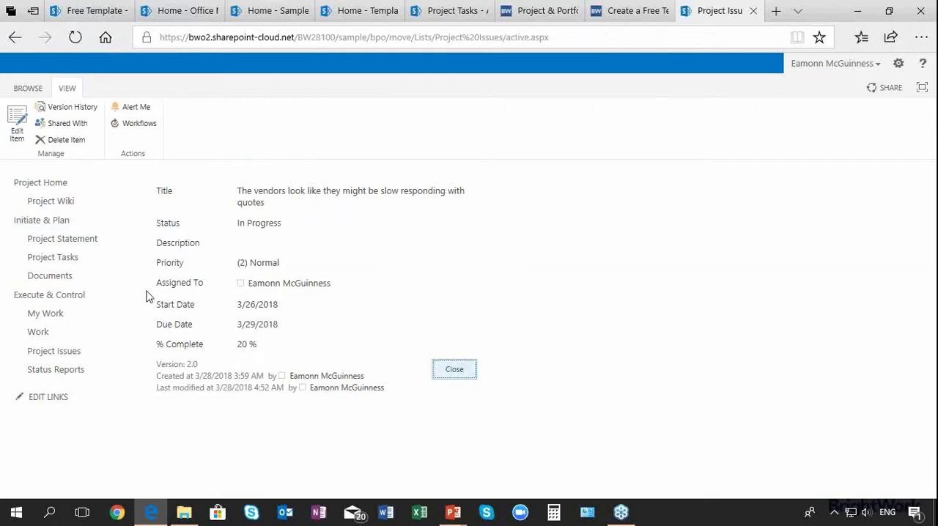
mouse_move(137, 286)
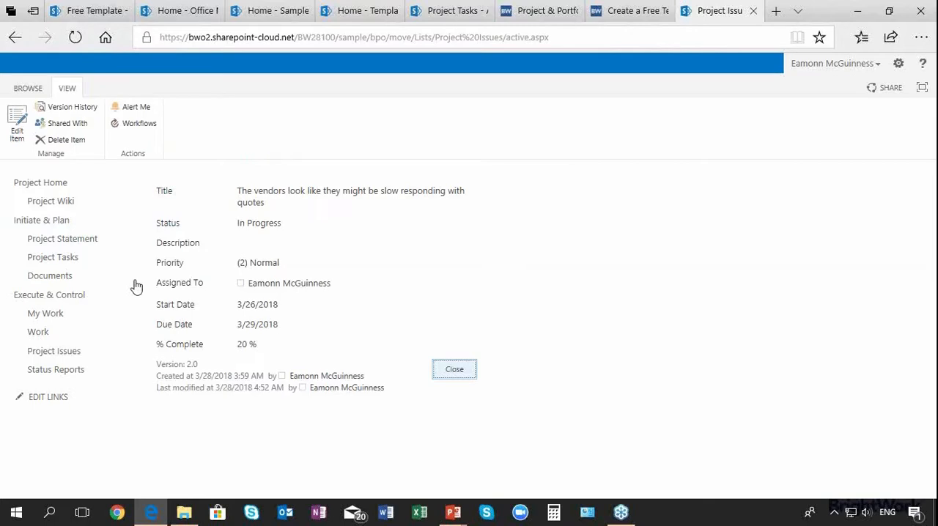
left_click(453, 369)
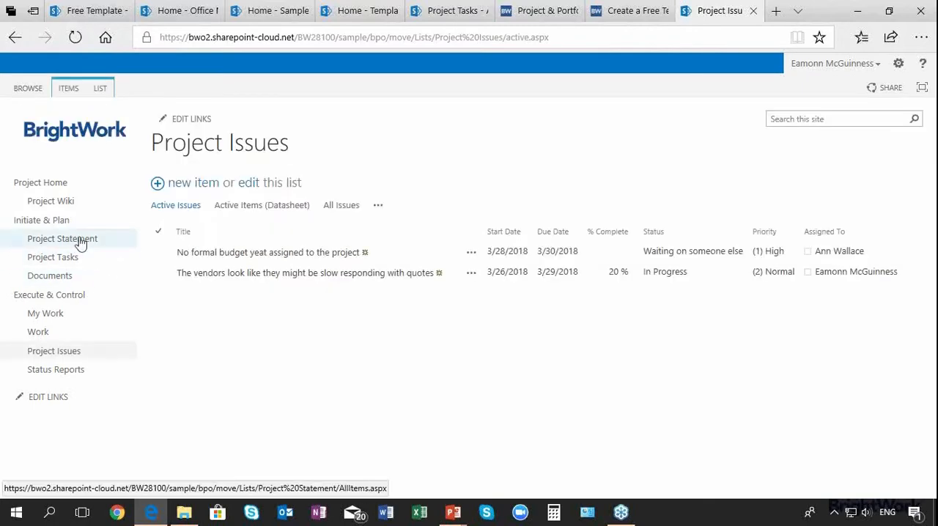
Step: Go to the Office Move Project Wiki via Quick Launch
left_click(51, 200)
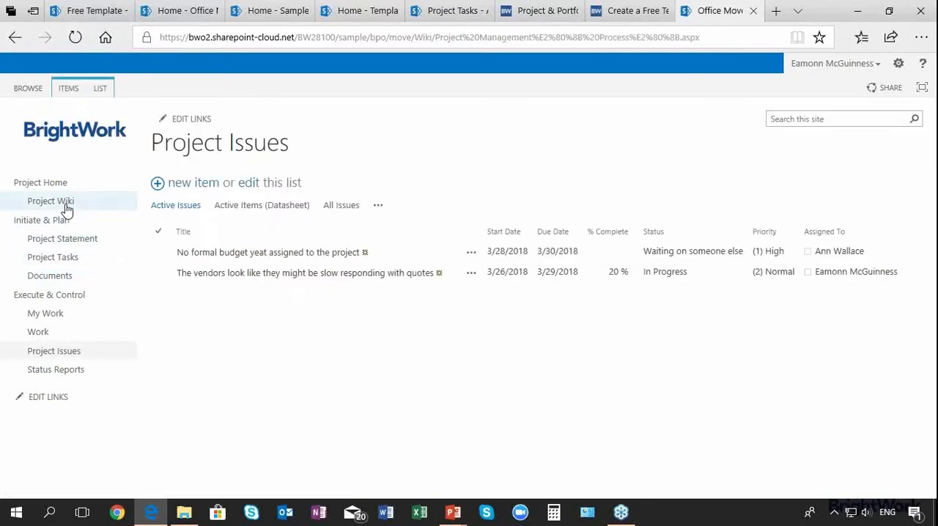
mouse_move(93, 214)
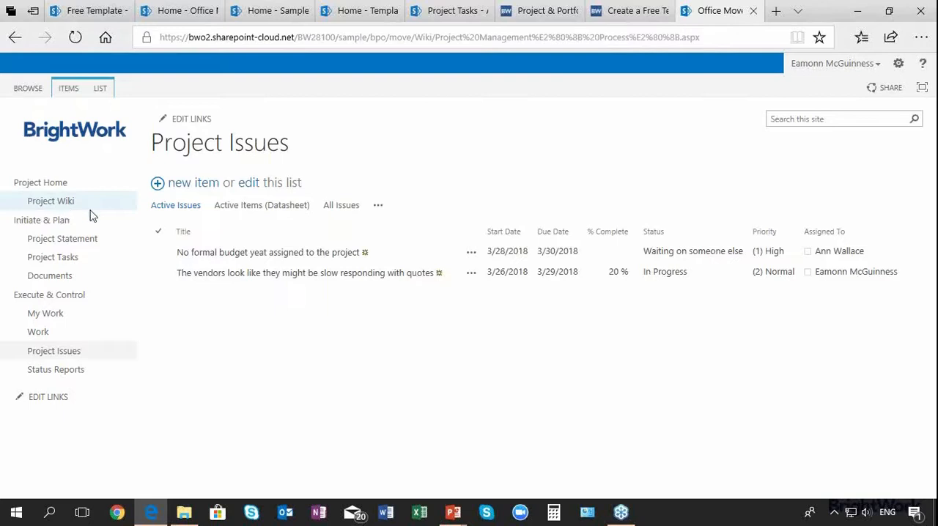
mouse_move(185, 242)
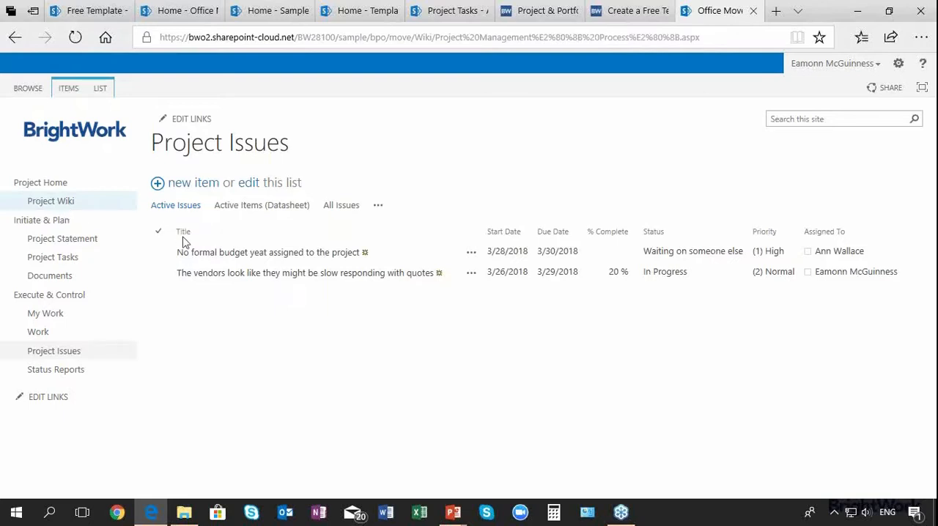